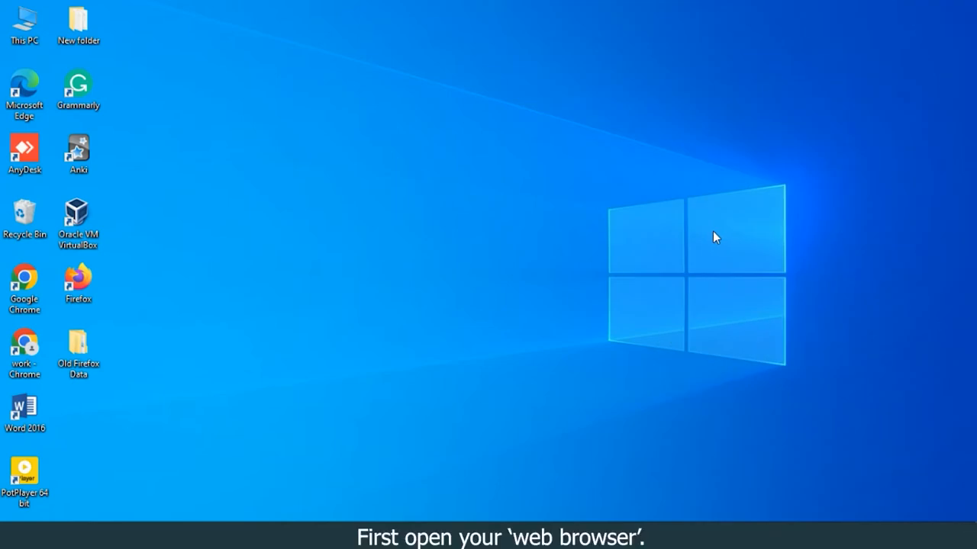
{"action": "mouse_move", "coordinate": [714, 235]}
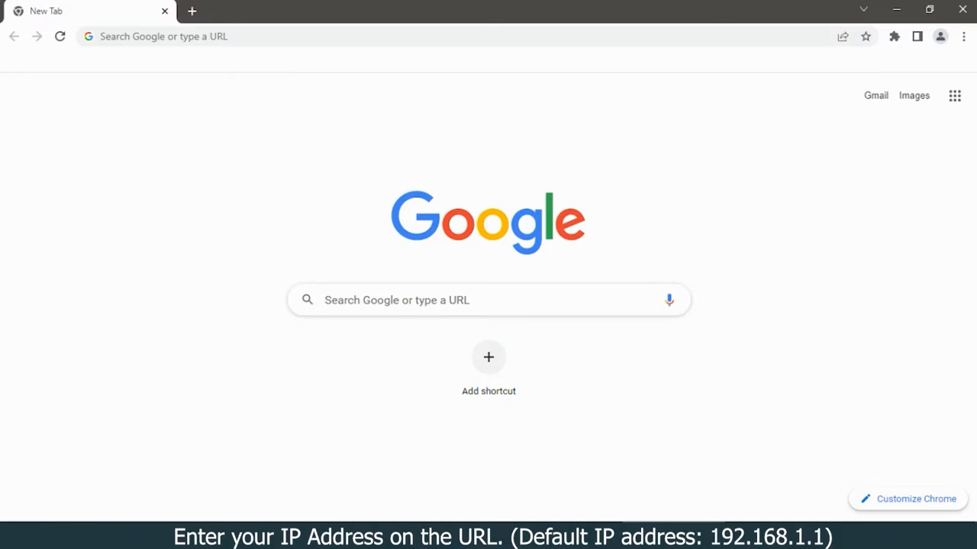
{"action": "mouse_move", "coordinate": [671, 503]}
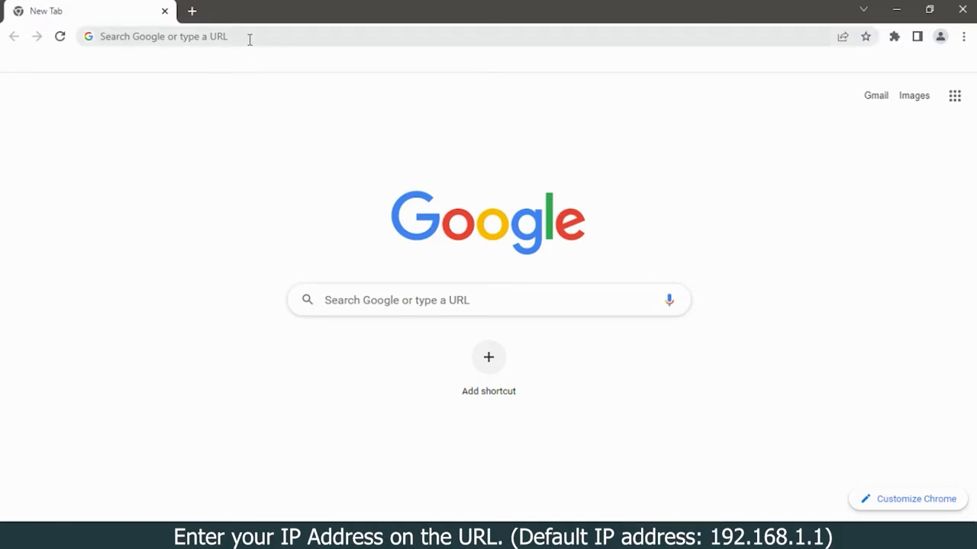
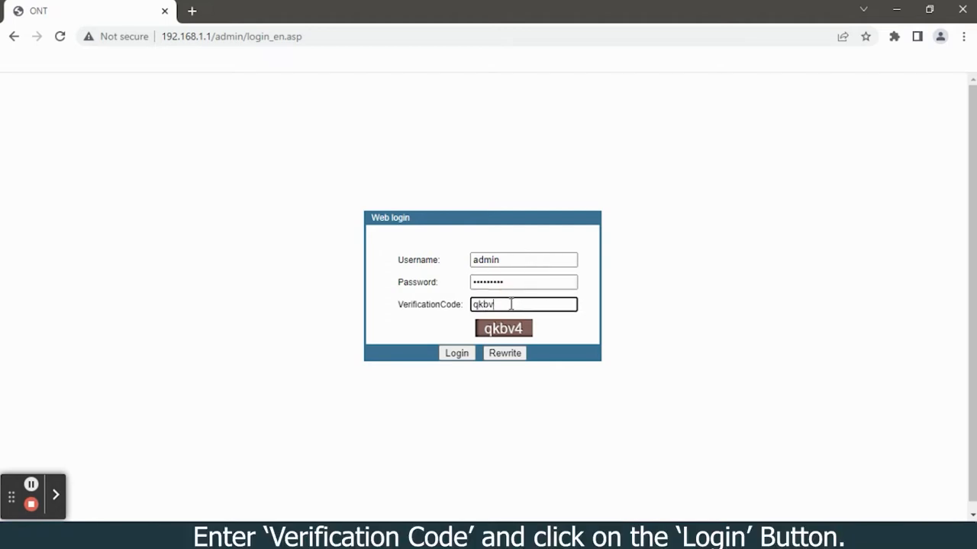
- Start entering the router address 192.168.1.1 in a new Chrome tab
{"action": "left_click", "coordinate": [456, 354]}
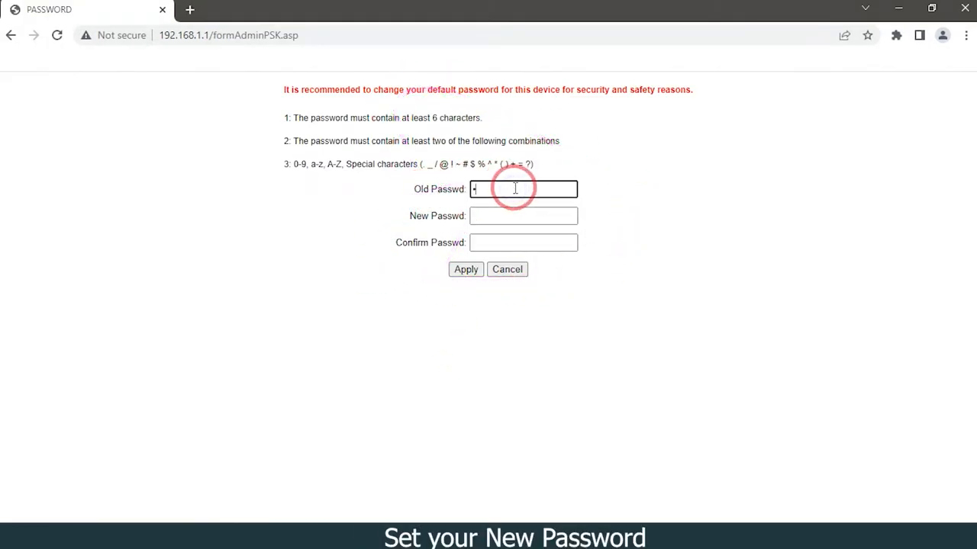
- Enter the old password, confirm the new password and apply the change
{"action": "left_click", "coordinate": [522, 215]}
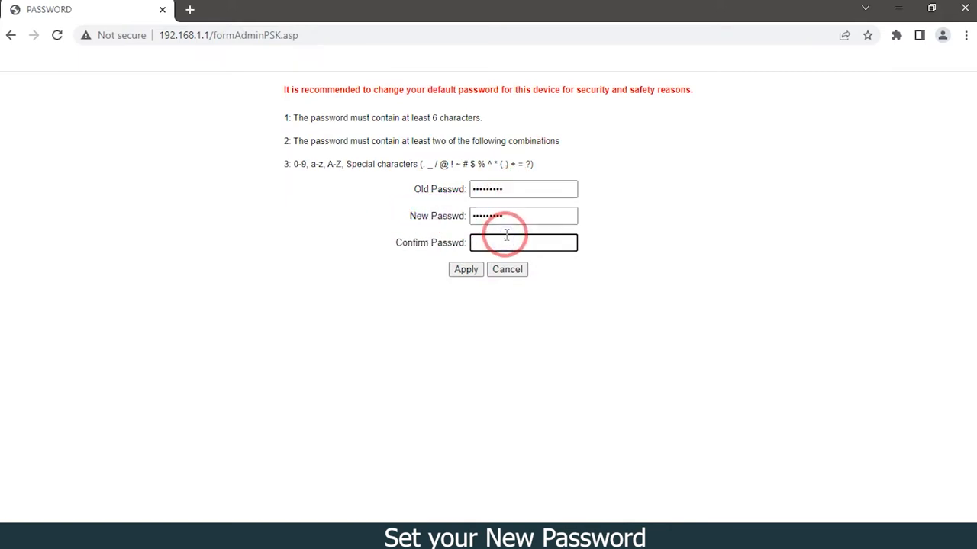
{"action": "left_click", "coordinate": [465, 268]}
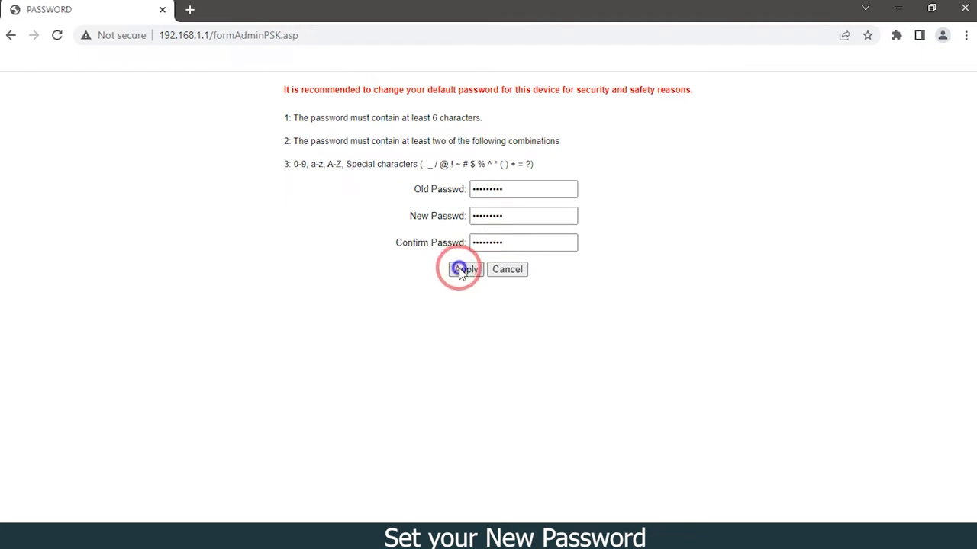
{"action": "left_click", "coordinate": [464, 269]}
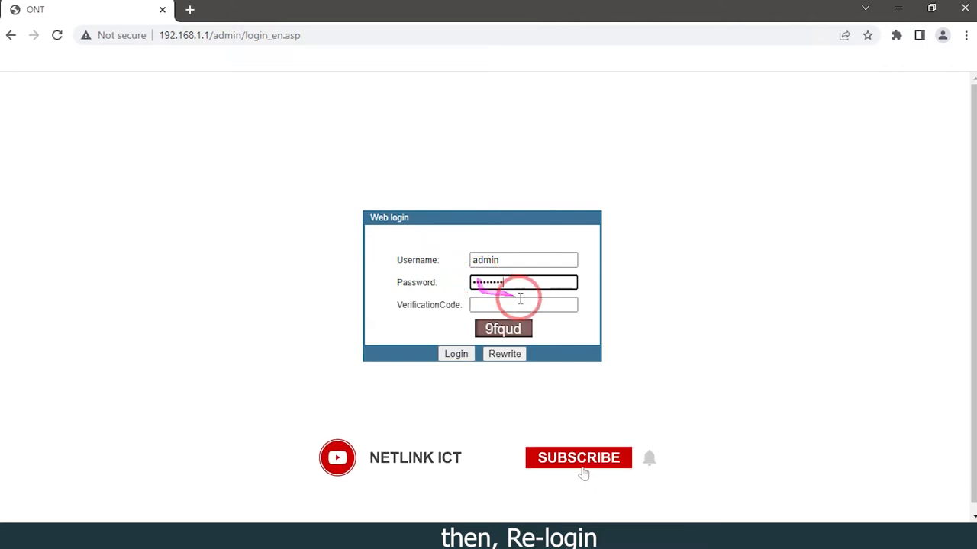
- Log back in as admin with the new password and verification code
{"action": "type", "text": "9fqud"}
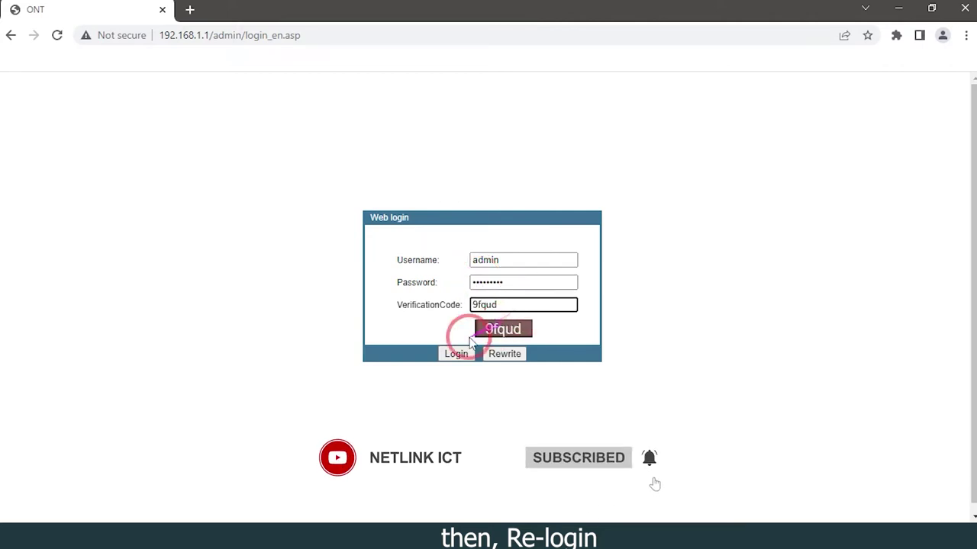
{"action": "left_click", "coordinate": [455, 354]}
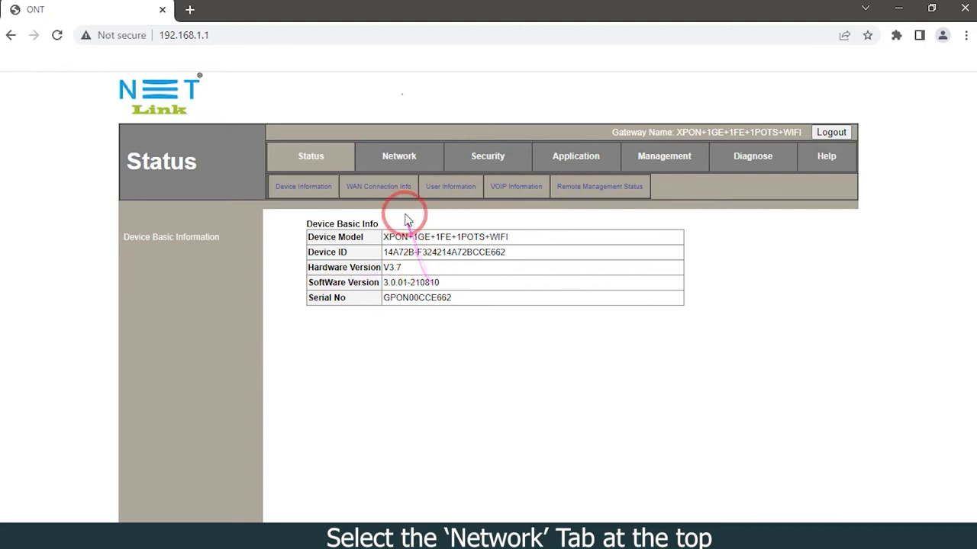
- Switch to the Network section showing the WAN Configuration page
{"action": "left_click", "coordinate": [398, 156]}
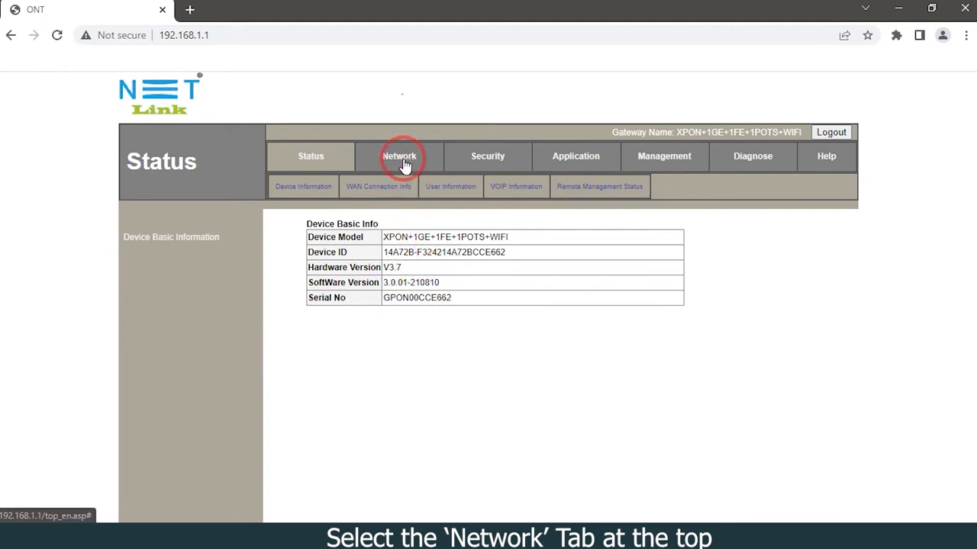
{"action": "left_click", "coordinate": [400, 156]}
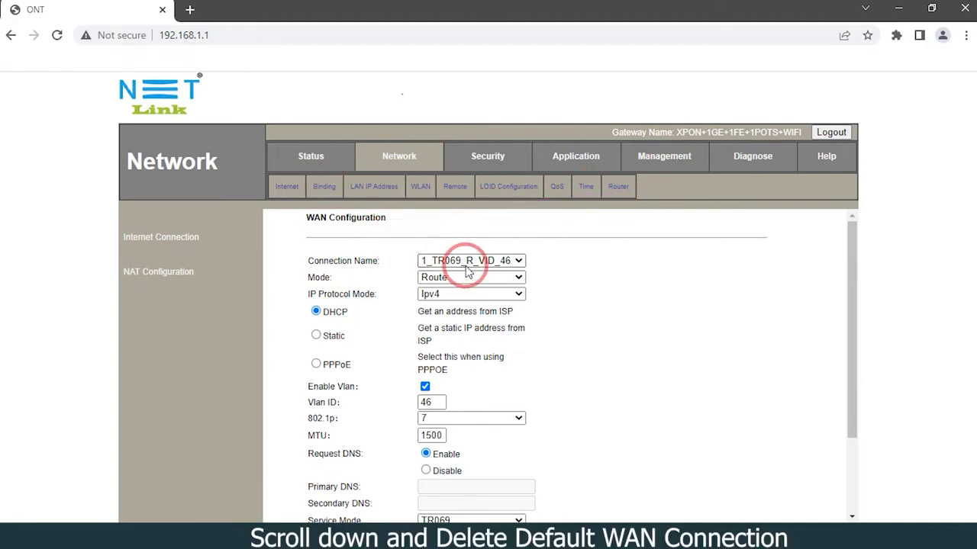
- Delete the default TR069 WAN connection from the WAN Configuration form
{"action": "scroll", "scroll_direction": "down", "scroll_amount": 3}
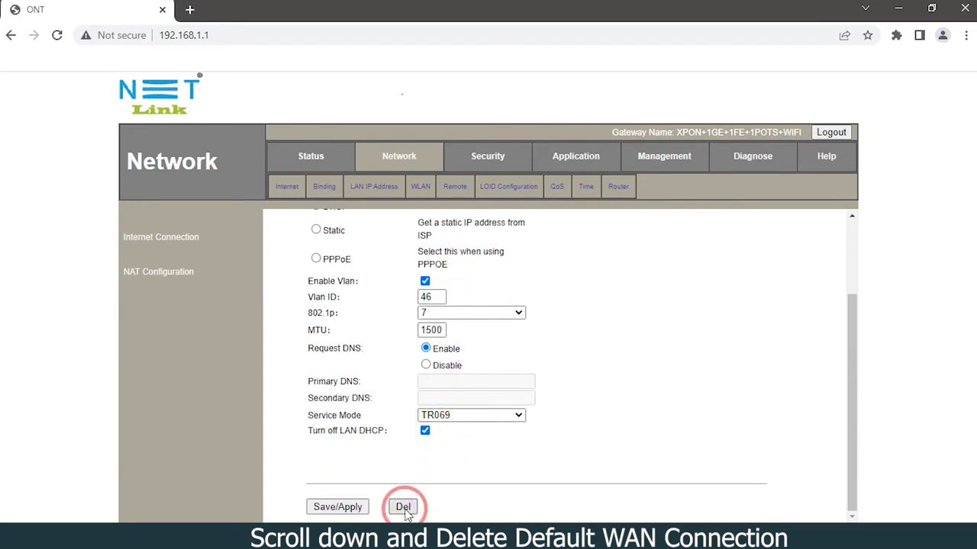
{"action": "left_click", "coordinate": [400, 506]}
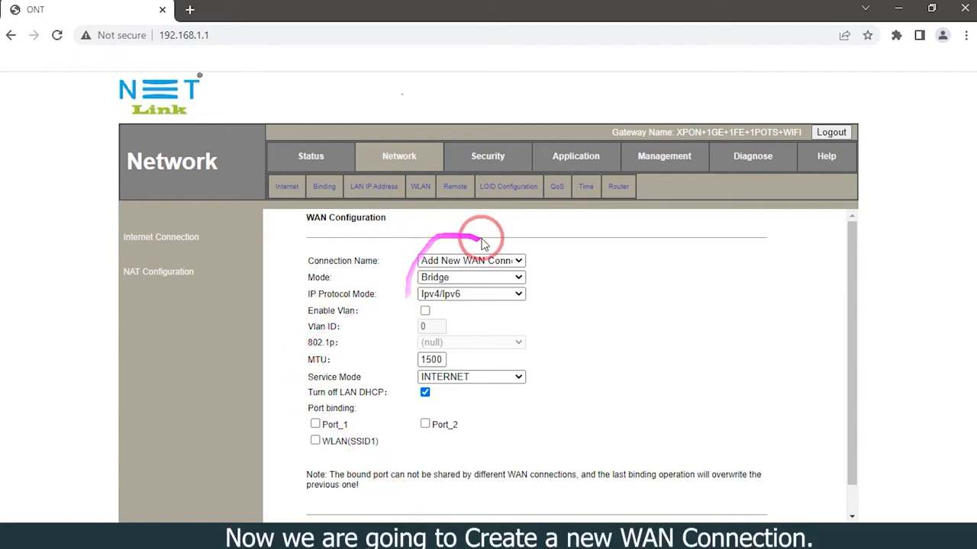
{"action": "mouse_move", "coordinate": [311, 273]}
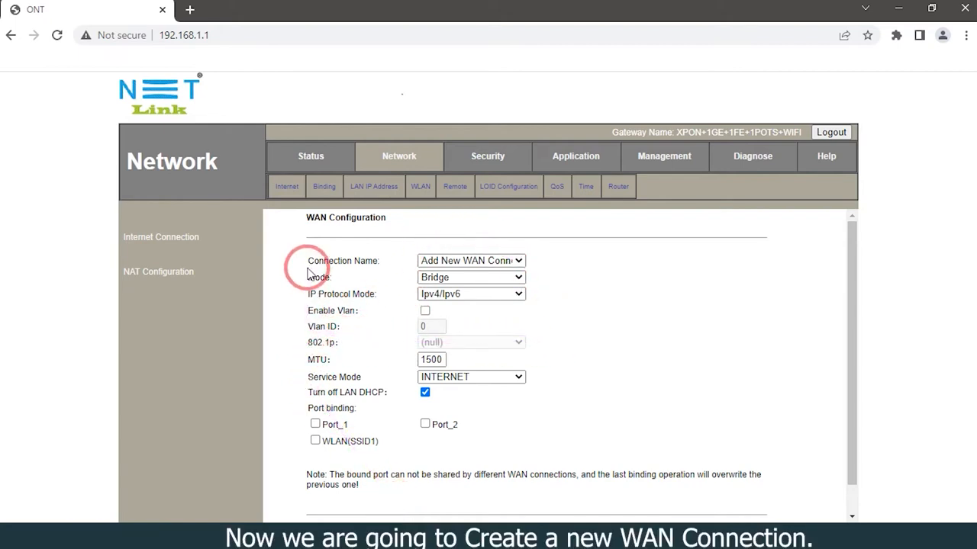
- Add a new WAN connection set to Route mode with IPv4/IPv6 protocol
{"action": "left_click", "coordinate": [470, 260]}
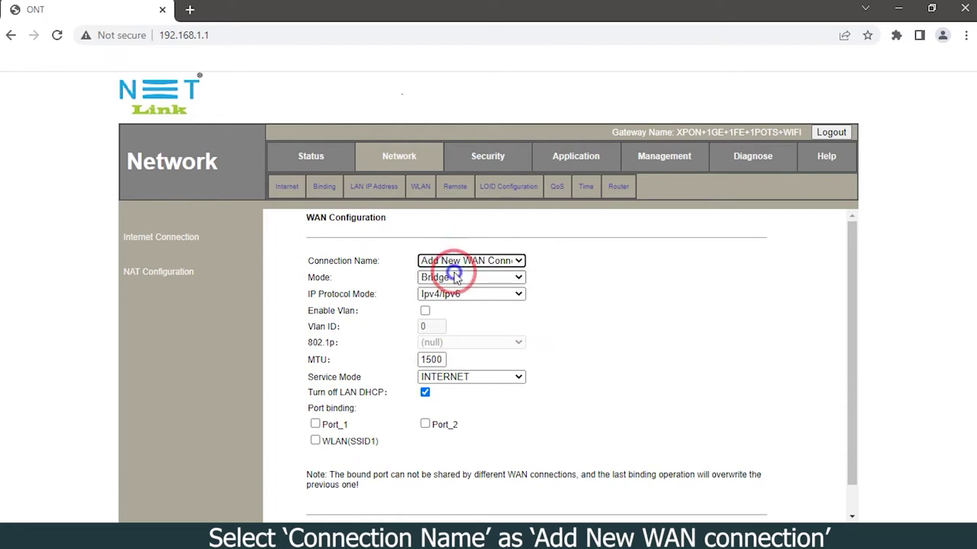
{"action": "left_click", "coordinate": [470, 278]}
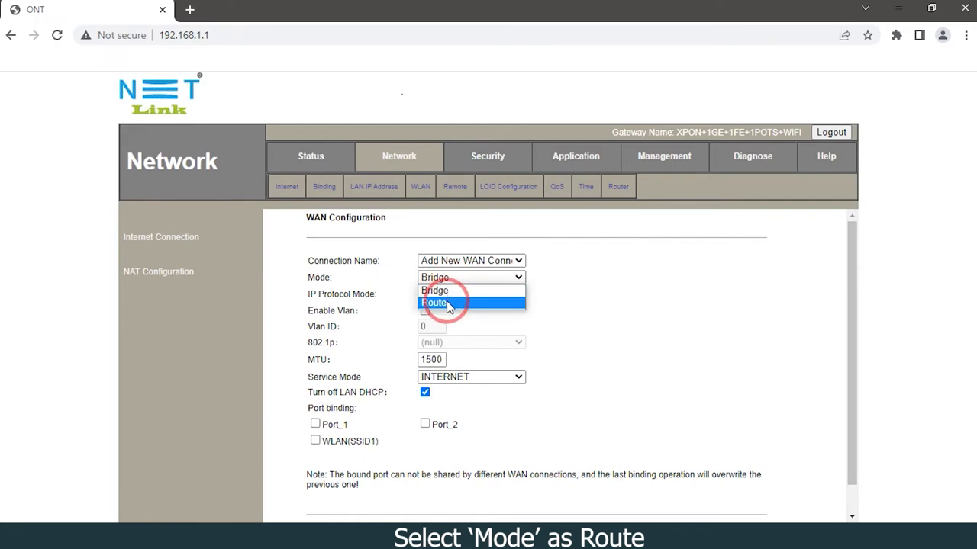
{"action": "left_click", "coordinate": [433, 302]}
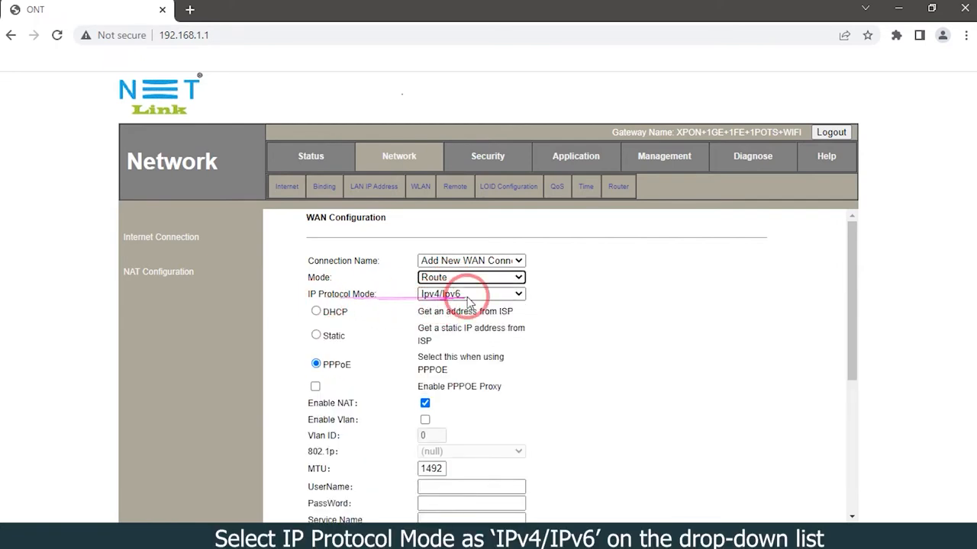
{"action": "left_click", "coordinate": [470, 293]}
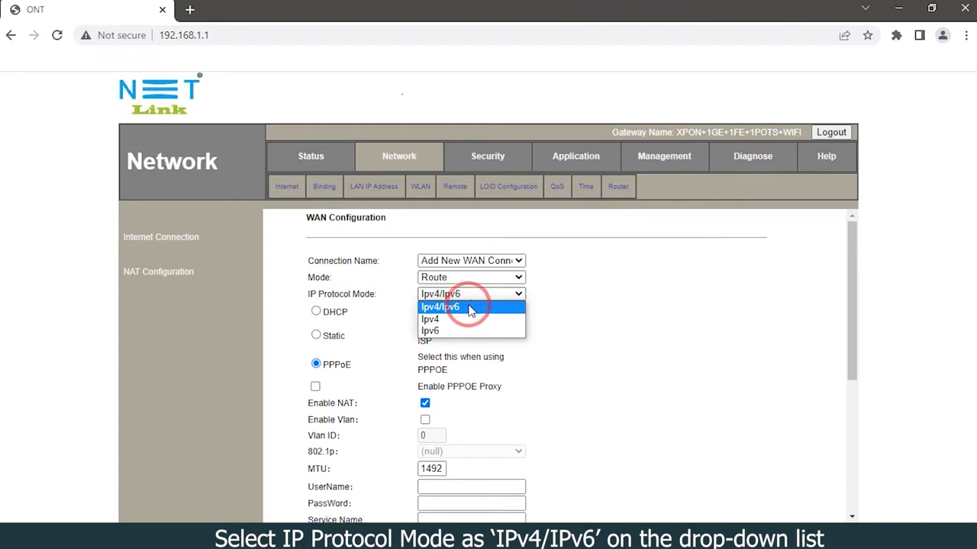
{"action": "left_click", "coordinate": [454, 307]}
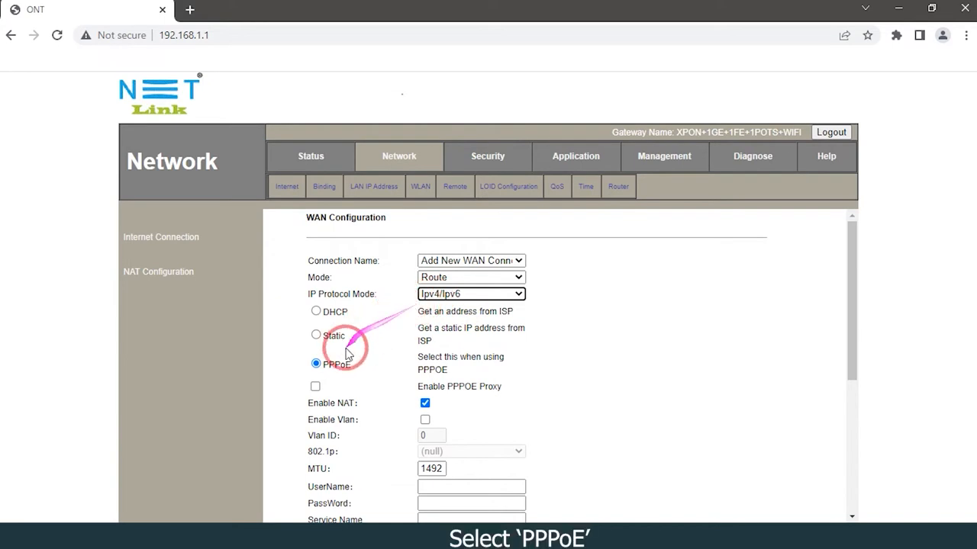
- Enable VLAN tagging on the PPPoE connection and begin entering its VLAN ID
{"action": "scroll", "scroll_direction": "down", "scroll_amount": 3}
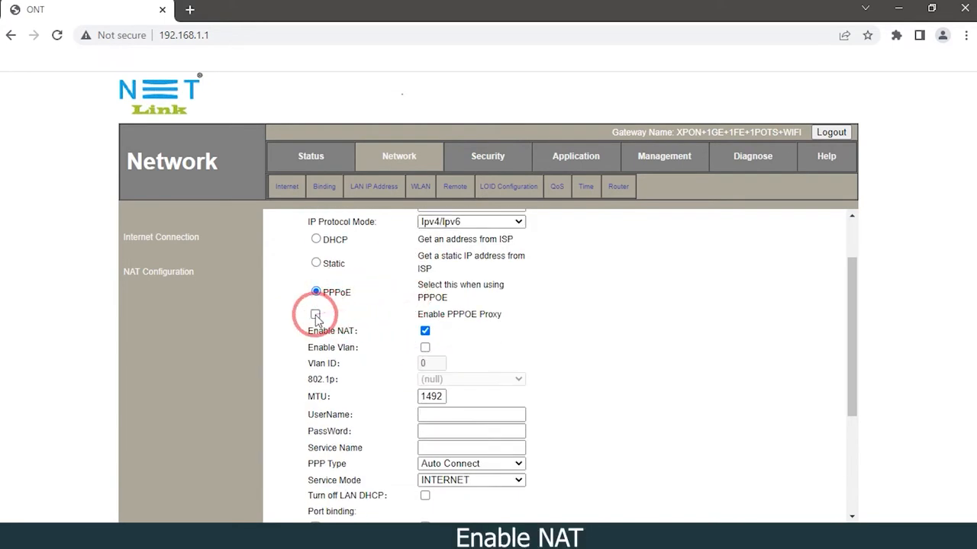
{"action": "scroll", "scroll_direction": "down", "scroll_amount": 3}
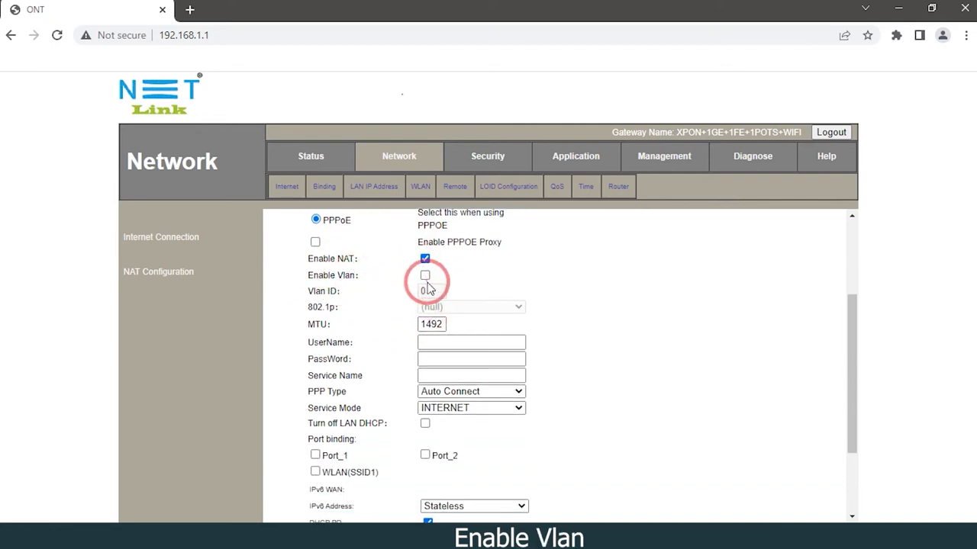
{"action": "left_click", "coordinate": [424, 274]}
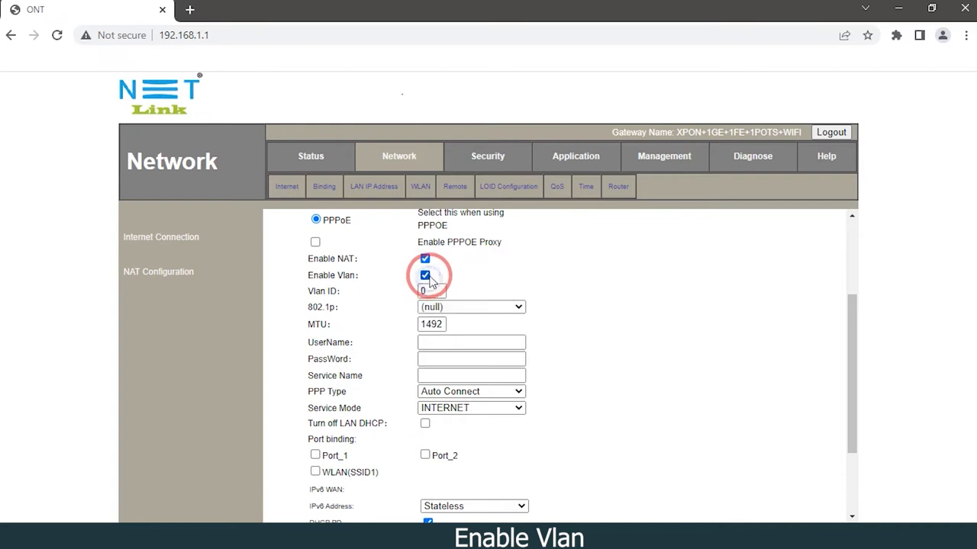
{"action": "left_click", "coordinate": [421, 289]}
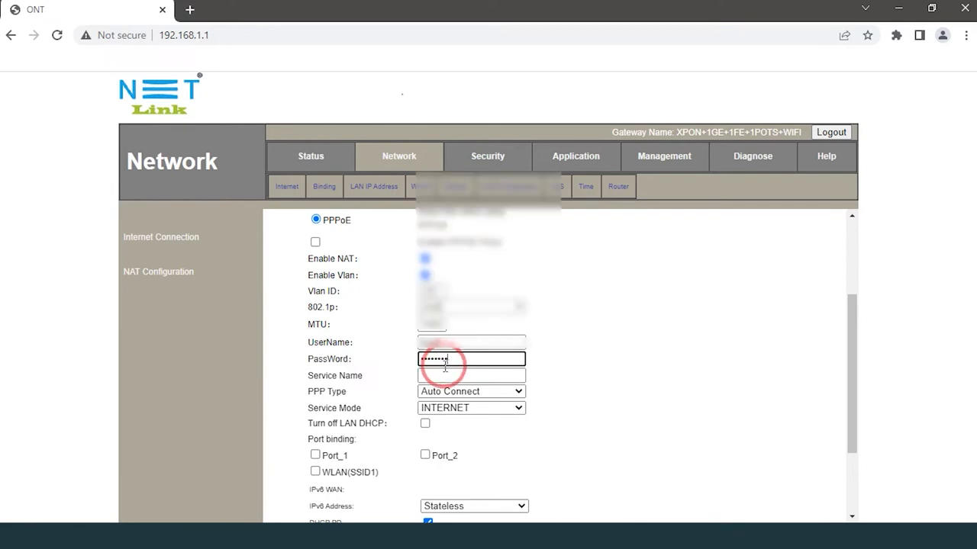
- Bind Port_1 and WLAN(SSID1) to the connection and keep IPv6 addressing Stateless
{"action": "scroll", "scroll_direction": "down", "scroll_amount": 3}
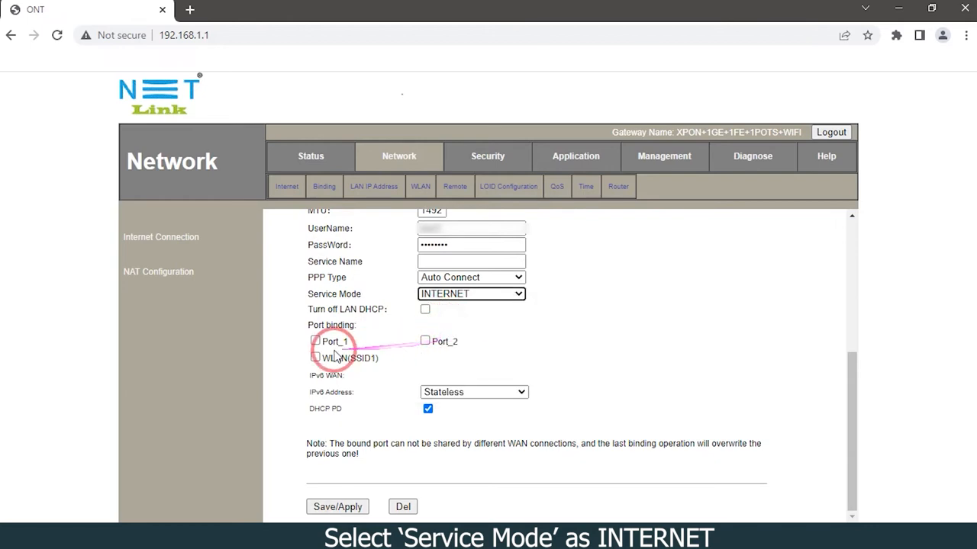
{"action": "left_click", "coordinate": [423, 342]}
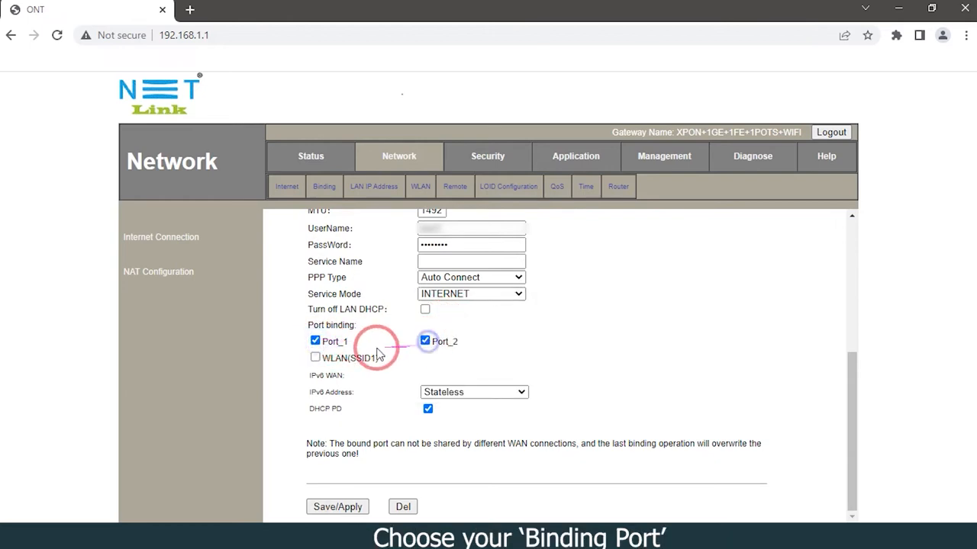
{"action": "left_click", "coordinate": [314, 357]}
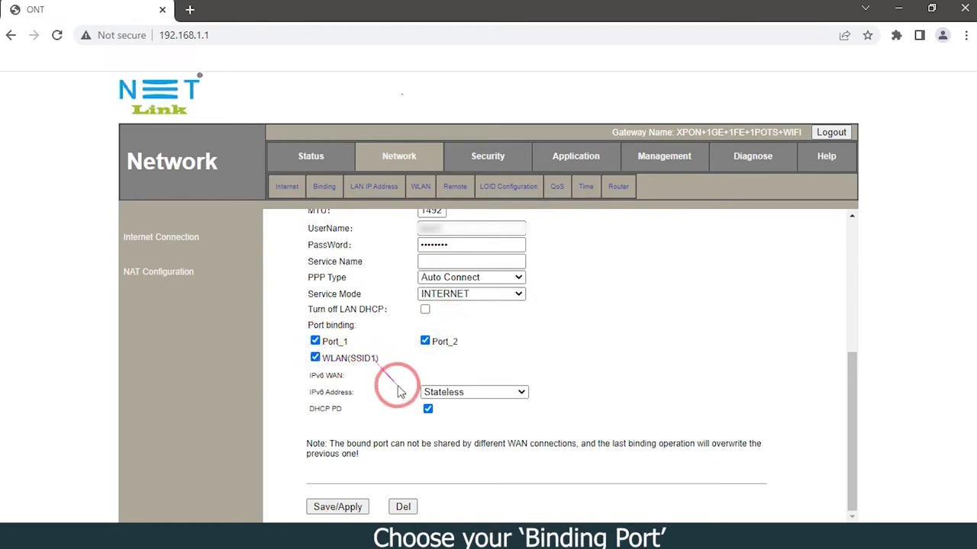
{"action": "left_click", "coordinate": [473, 392]}
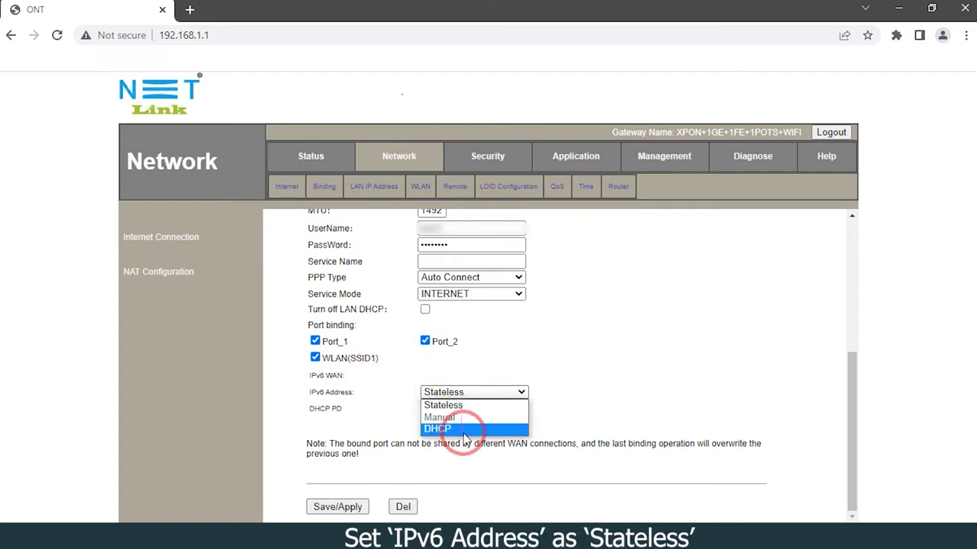
{"action": "left_click", "coordinate": [442, 406]}
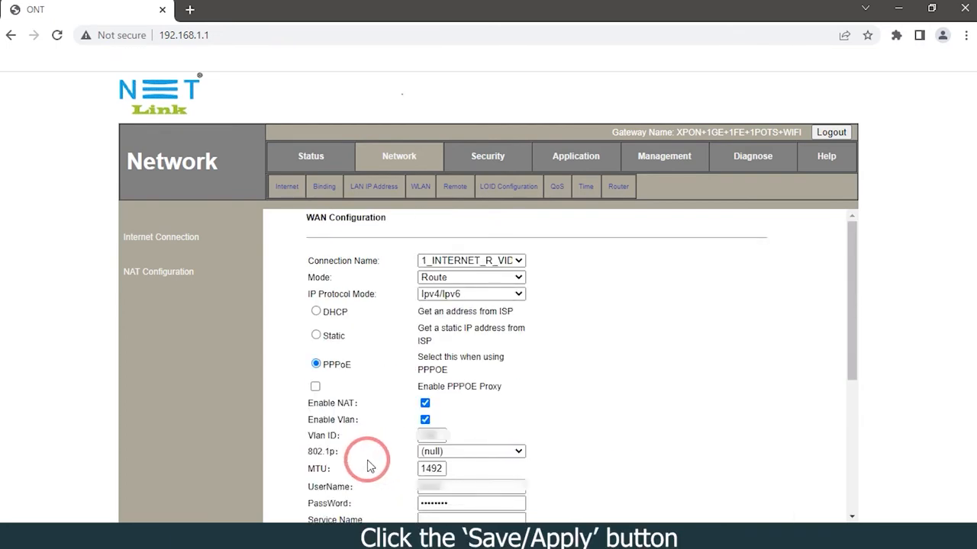
{"action": "mouse_move", "coordinate": [366, 455]}
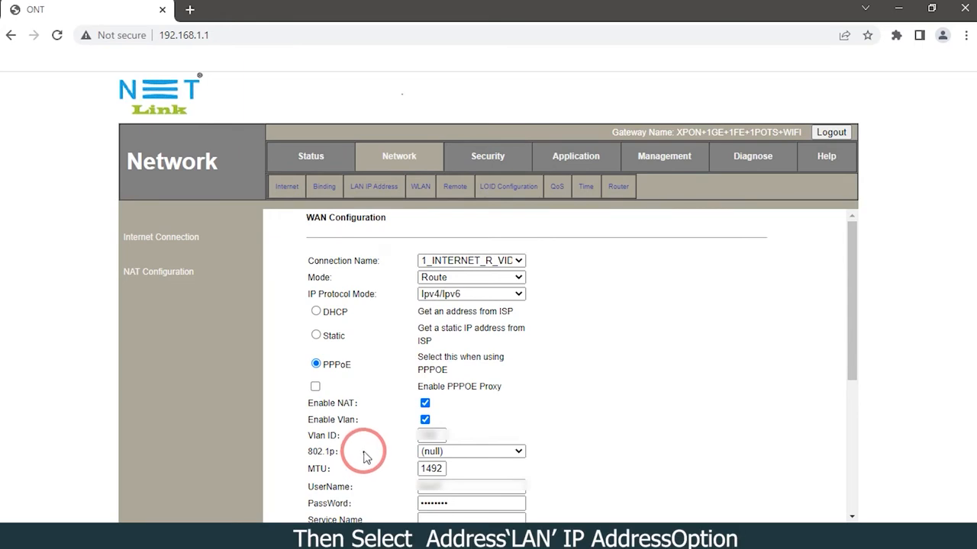
{"action": "mouse_move", "coordinate": [387, 252]}
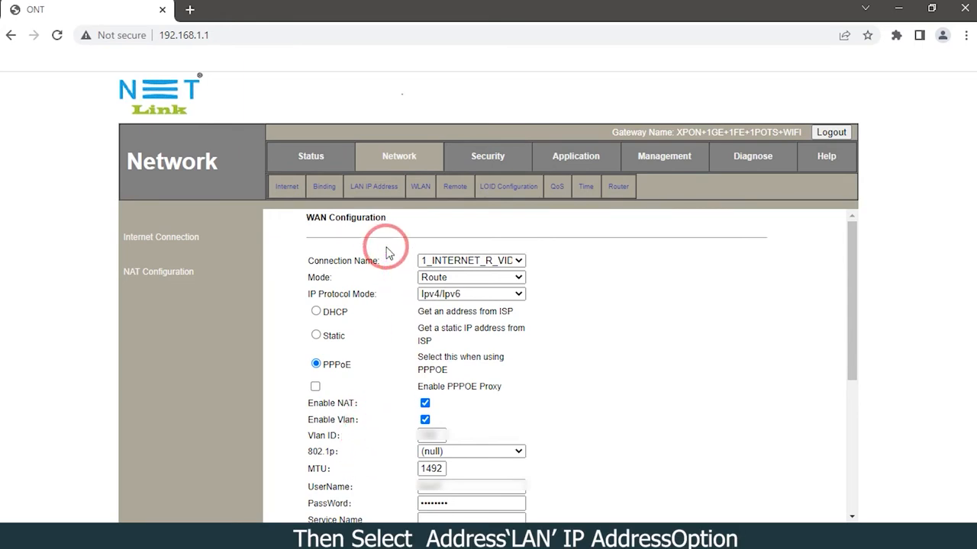
- Show the LAN Settings page with LAN IP address and DHCP server settings
{"action": "left_click", "coordinate": [373, 186]}
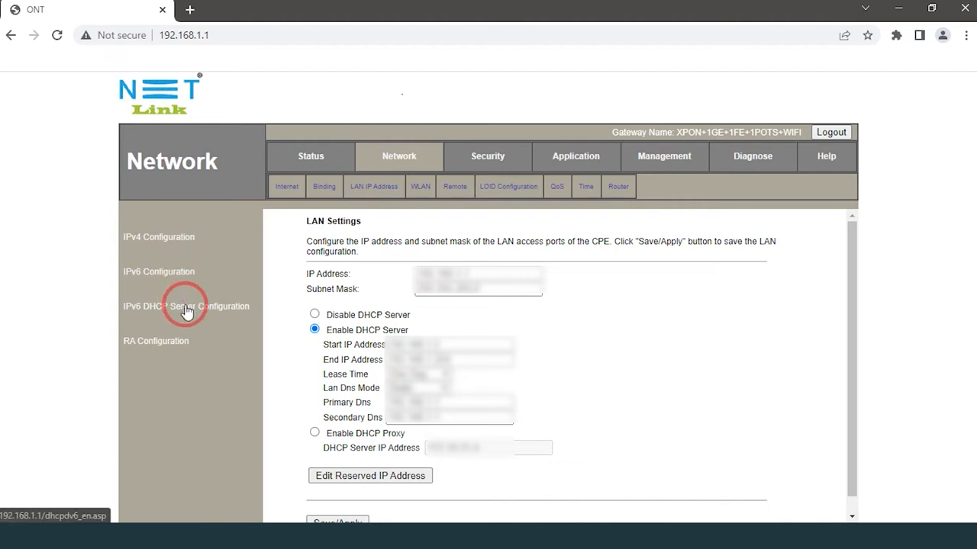
- Enable and save the DHCPv6 server with range 1:1:1:1–2:2:2:2 and lifetimes 20000/10000 seconds
{"action": "left_click", "coordinate": [186, 305]}
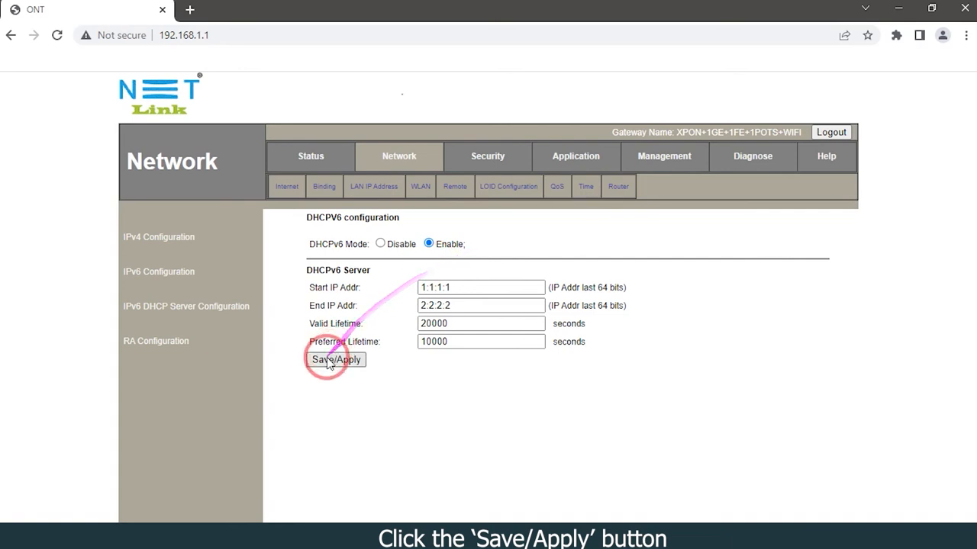
{"action": "left_click", "coordinate": [336, 360]}
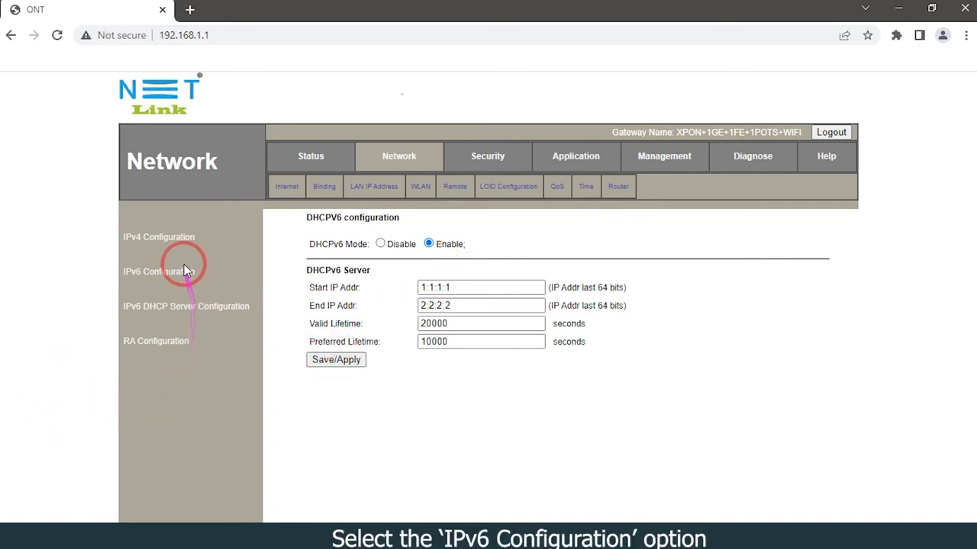
- Set the LAN IPv6 prefix to WANDelegated on interface 1_INTERNET_R_VID_100
{"action": "left_click", "coordinate": [159, 272]}
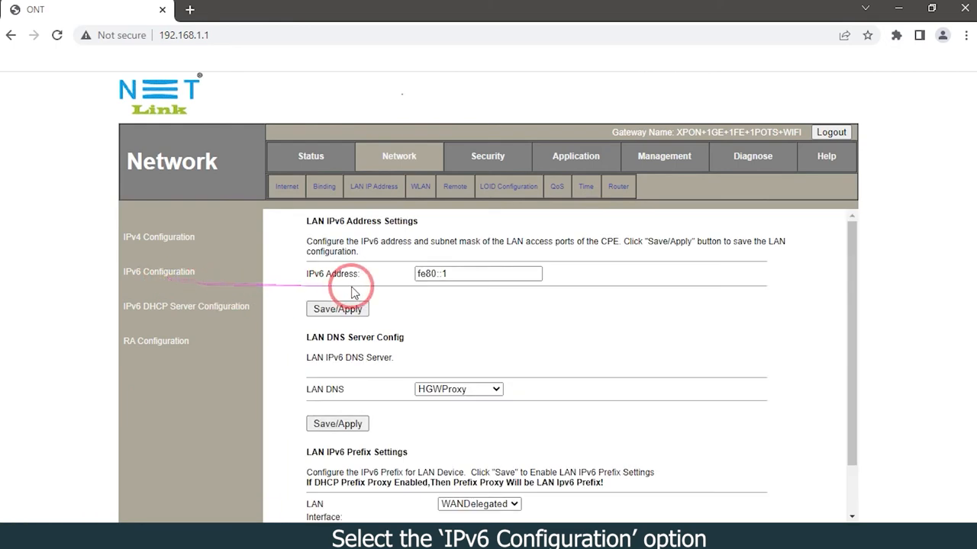
{"action": "mouse_move", "coordinate": [363, 287]}
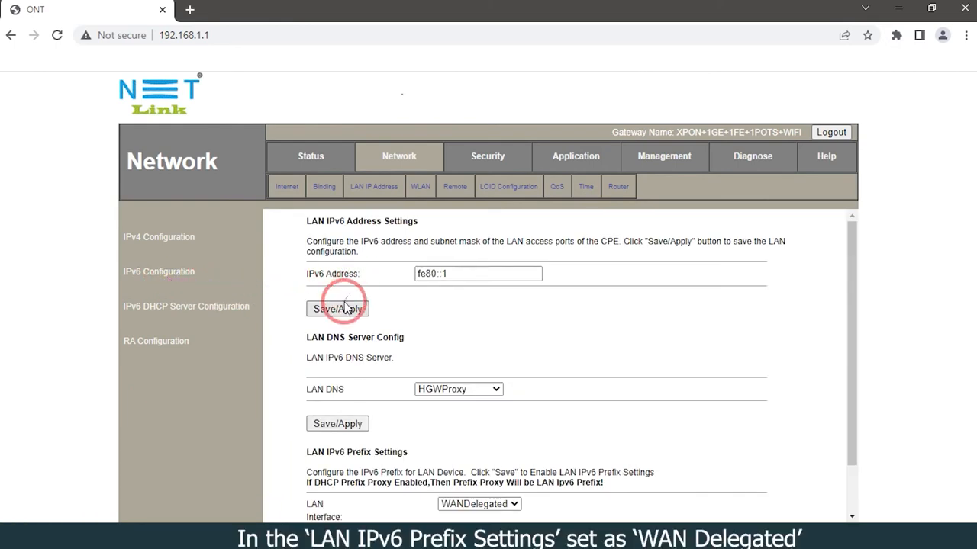
{"action": "scroll", "scroll_direction": "down", "scroll_amount": 3}
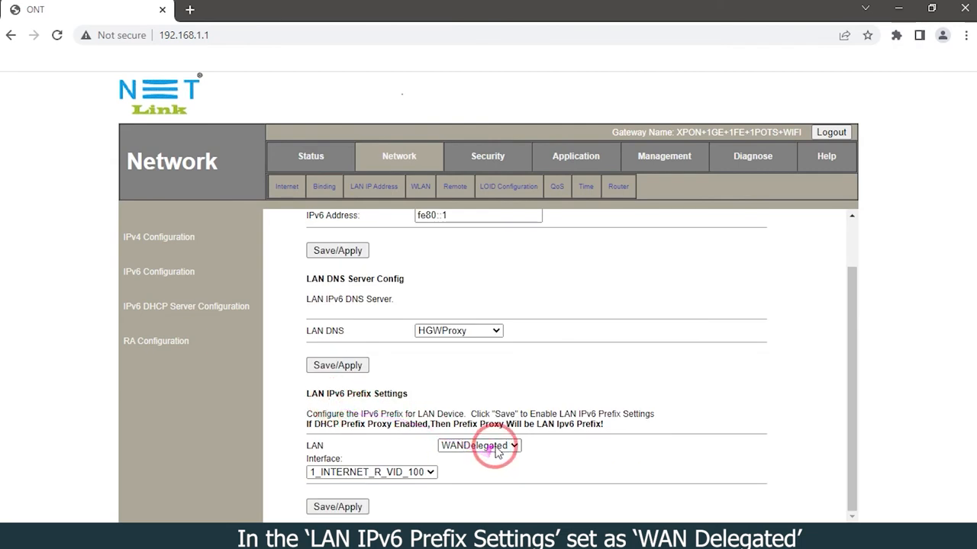
{"action": "left_click", "coordinate": [479, 446]}
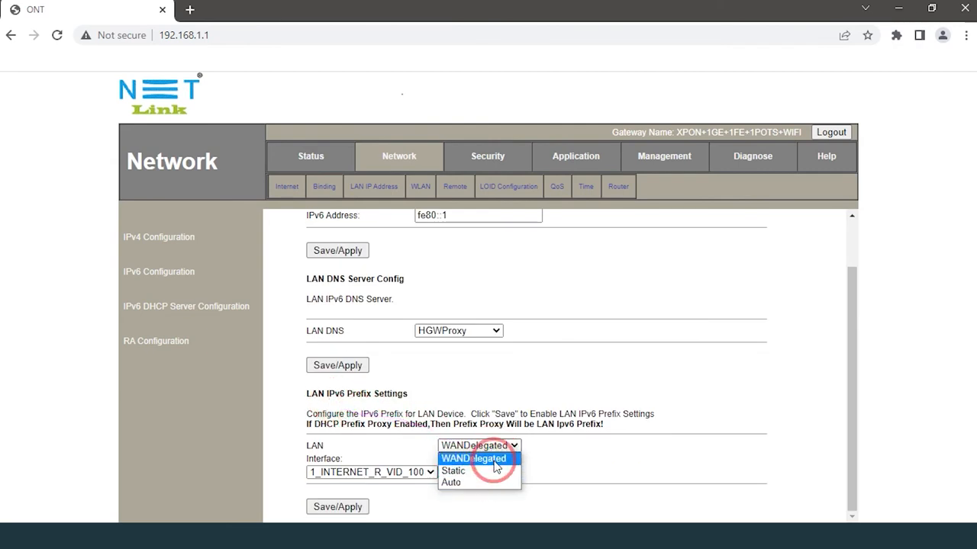
{"action": "left_click", "coordinate": [473, 457]}
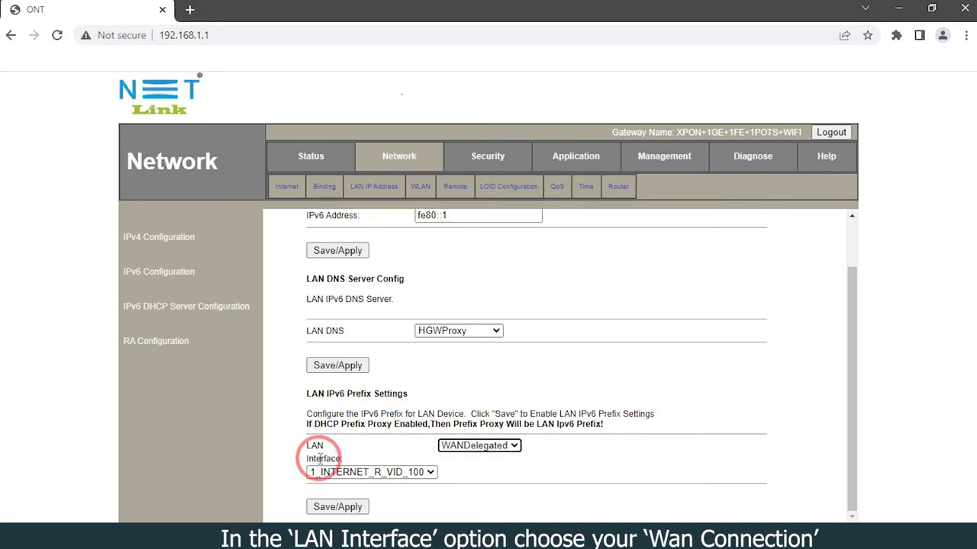
{"action": "left_click", "coordinate": [373, 473]}
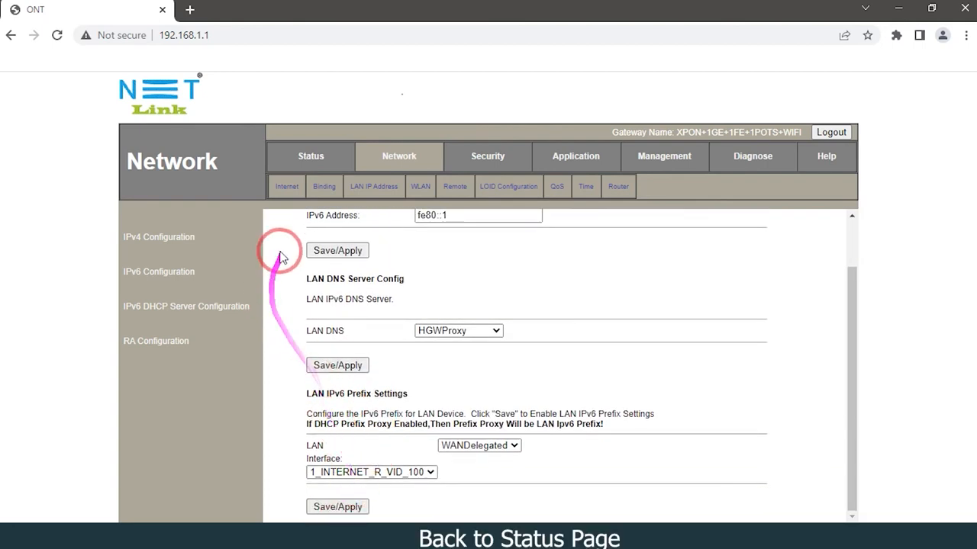
- View WAN connection info showing the PPPoE link up, then the IPv6 connection details
{"action": "left_click", "coordinate": [310, 156]}
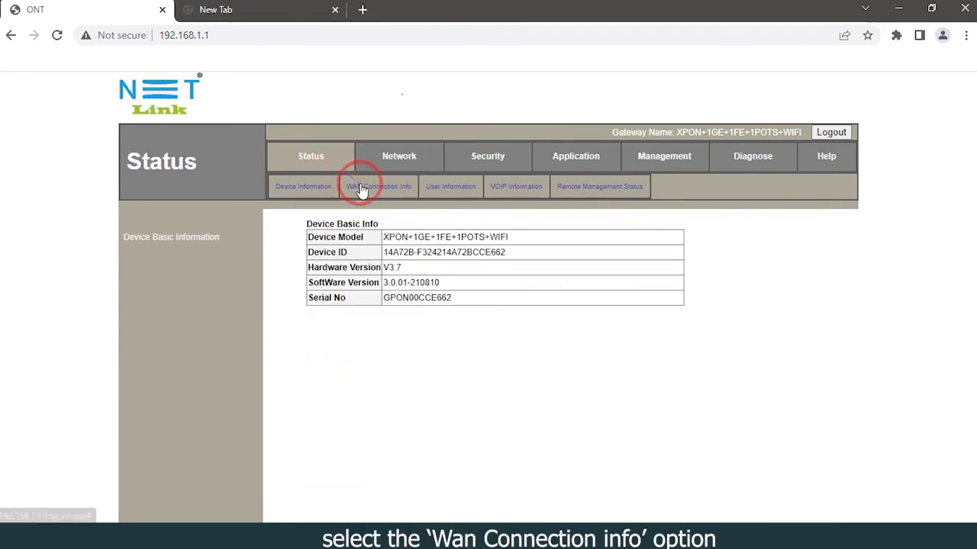
{"action": "left_click", "coordinate": [376, 186]}
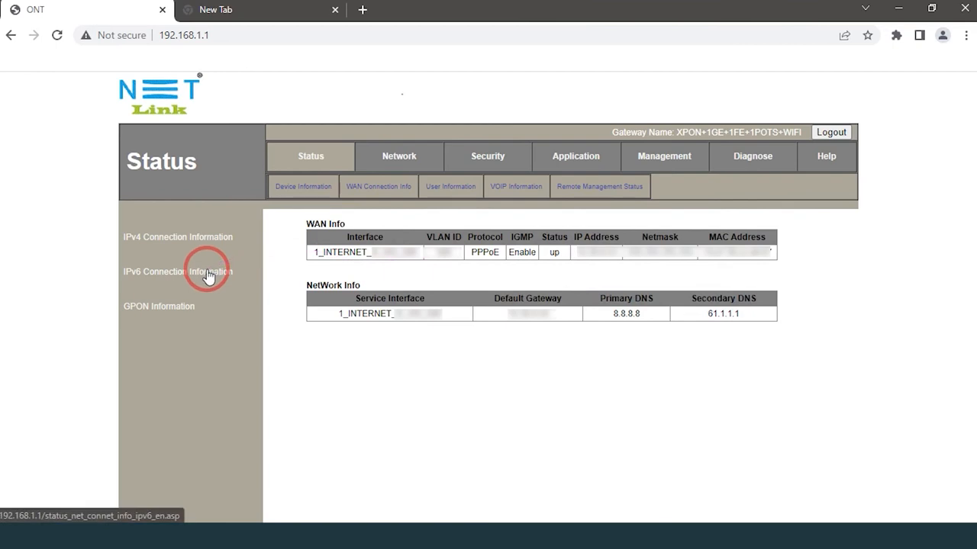
{"action": "left_click", "coordinate": [177, 271]}
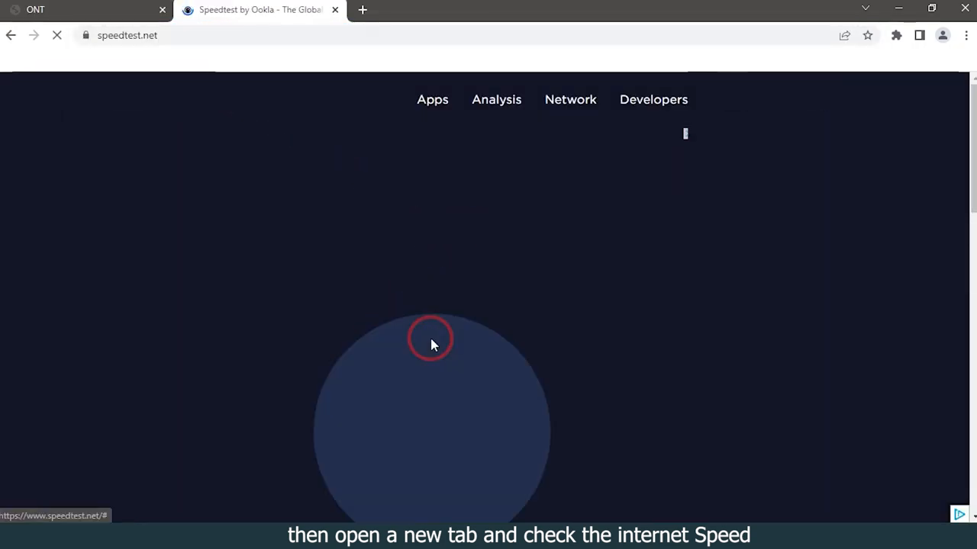
- Start the speed test on speedtest.net against the BSNL Kochi server
{"action": "left_click", "coordinate": [430, 341]}
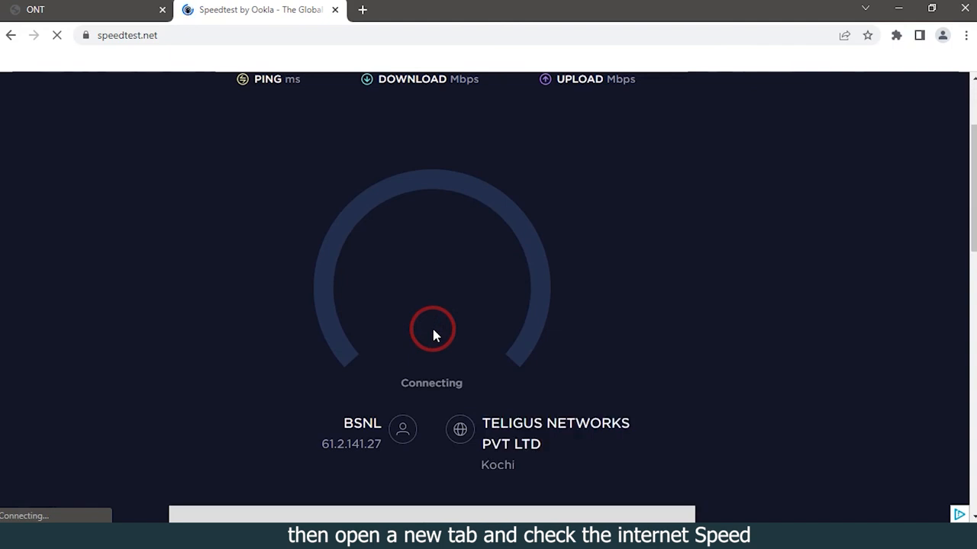